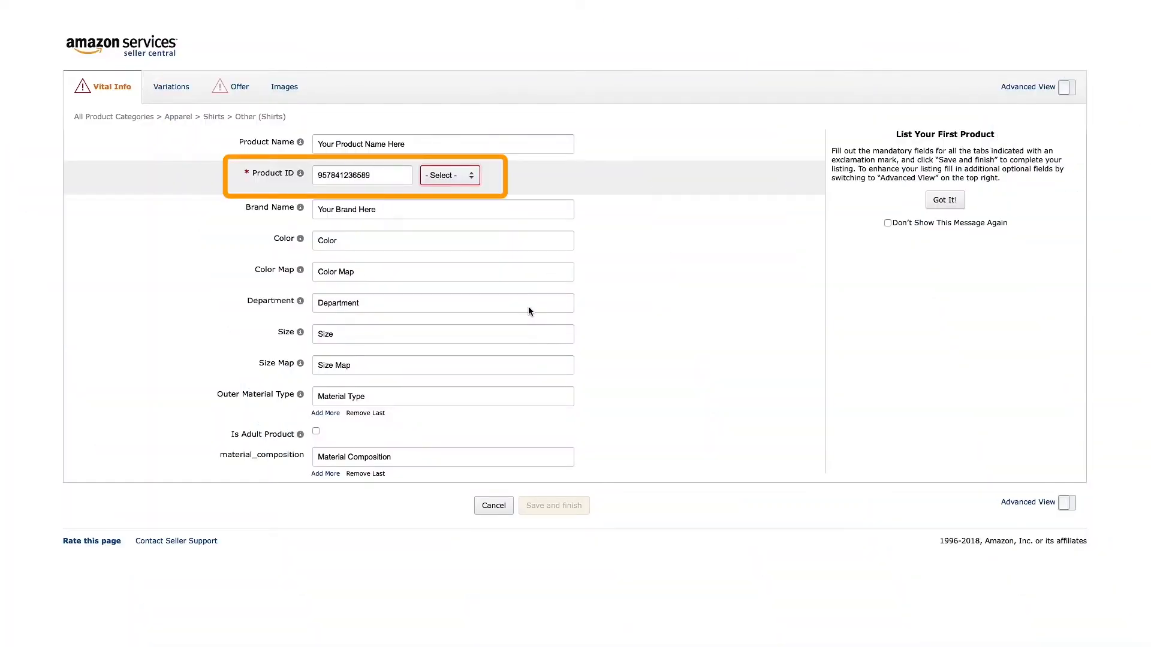
pyautogui.moveTo(469, 187)
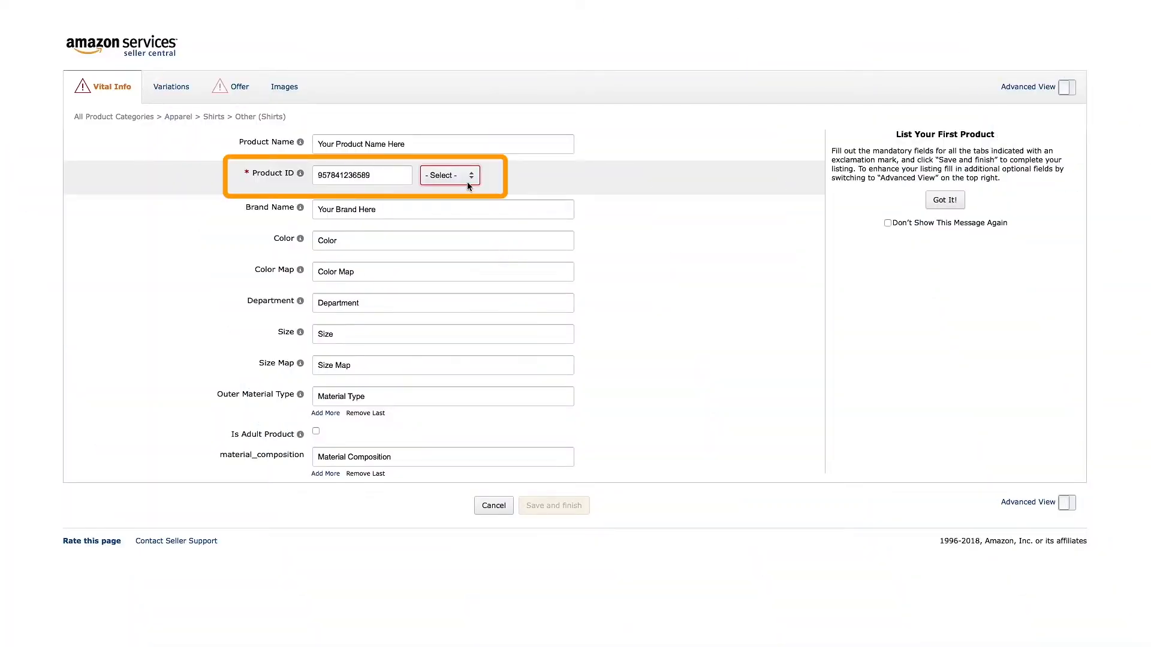
# Choose a type for the entered product ID from the Product ID type list.
pyautogui.click(447, 176)
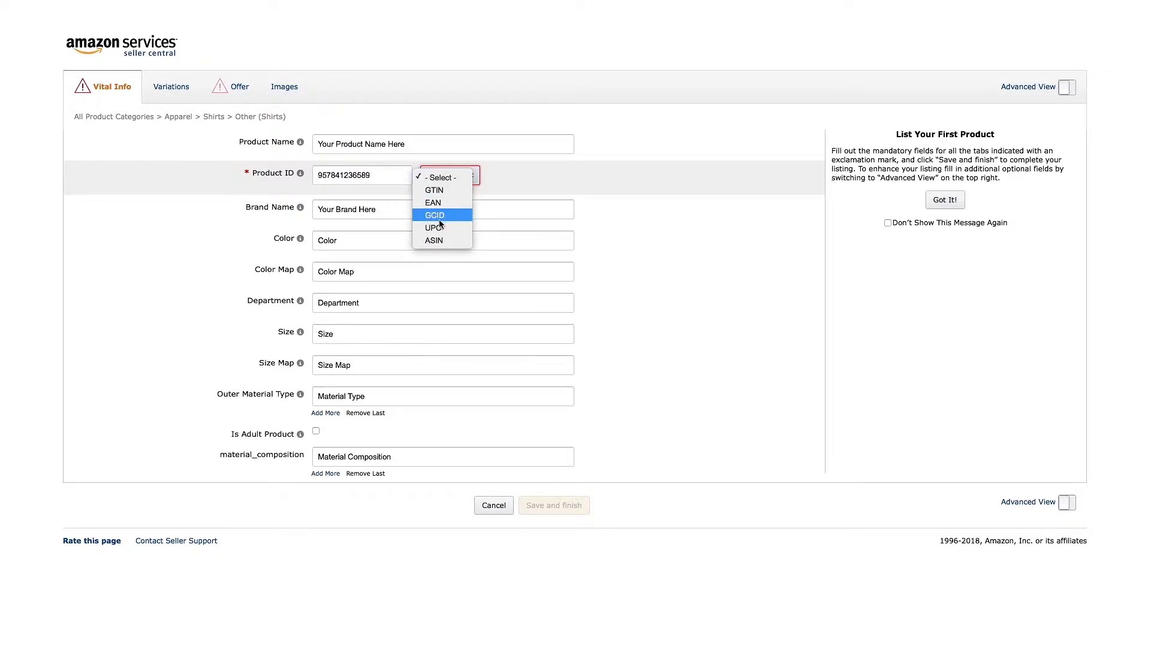
pyautogui.click(433, 226)
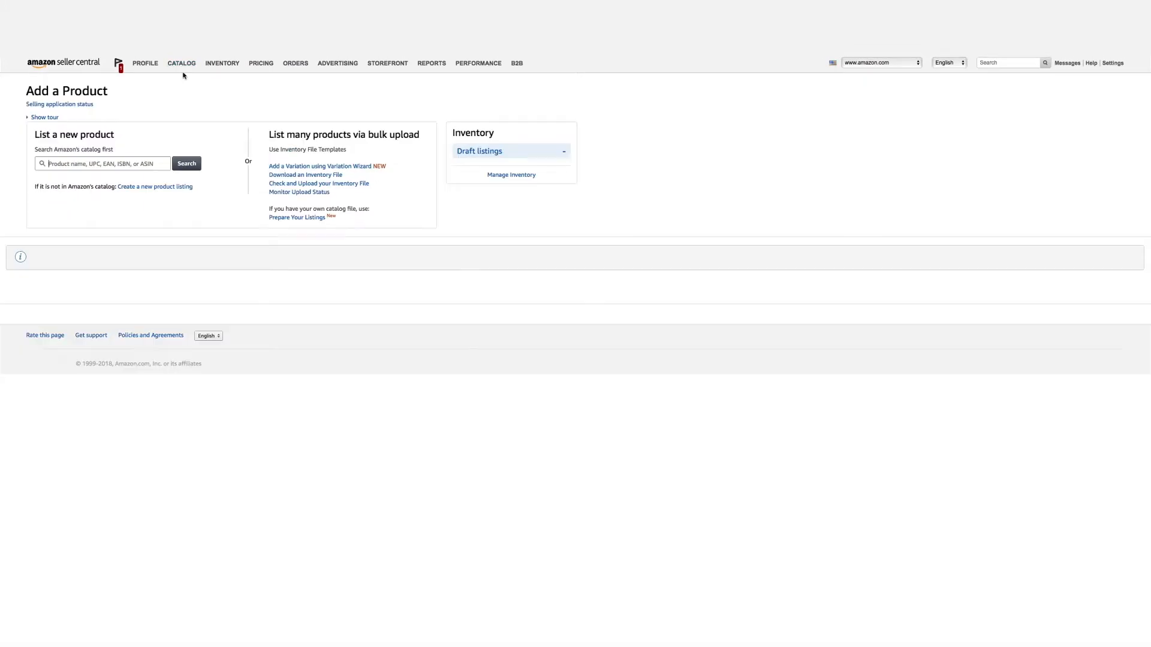
# Search the catalog for 'plain white t shirt' and choose Sell yours on the long-sleeve white t-shirt.
pyautogui.write('plain white t shirt')
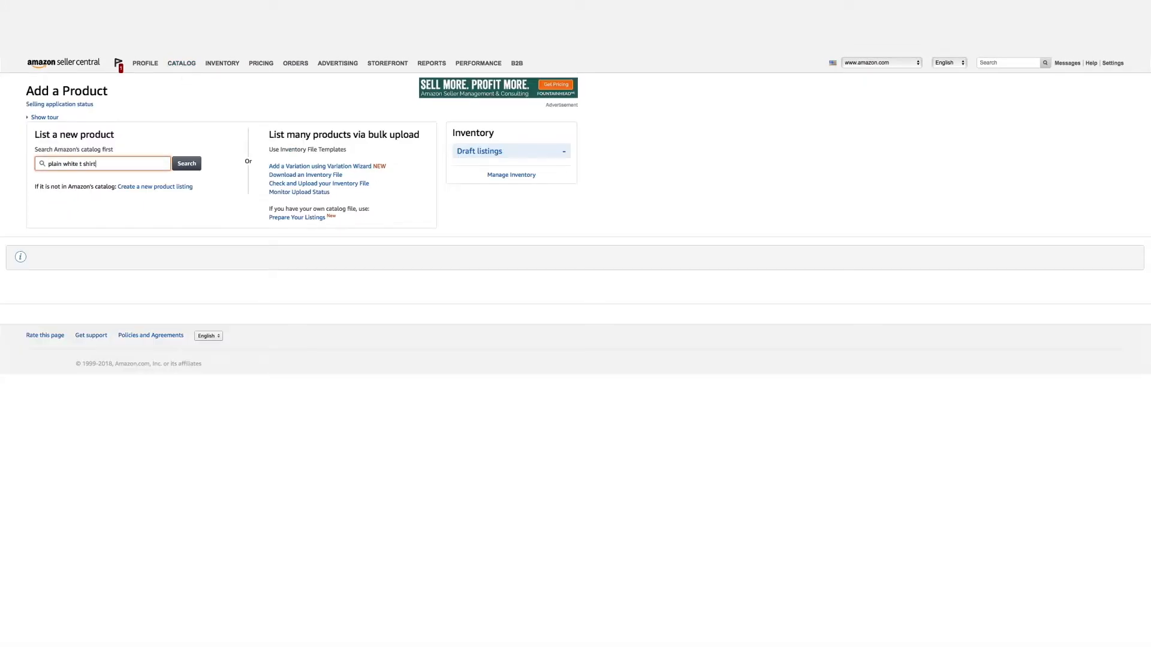
pyautogui.click(187, 163)
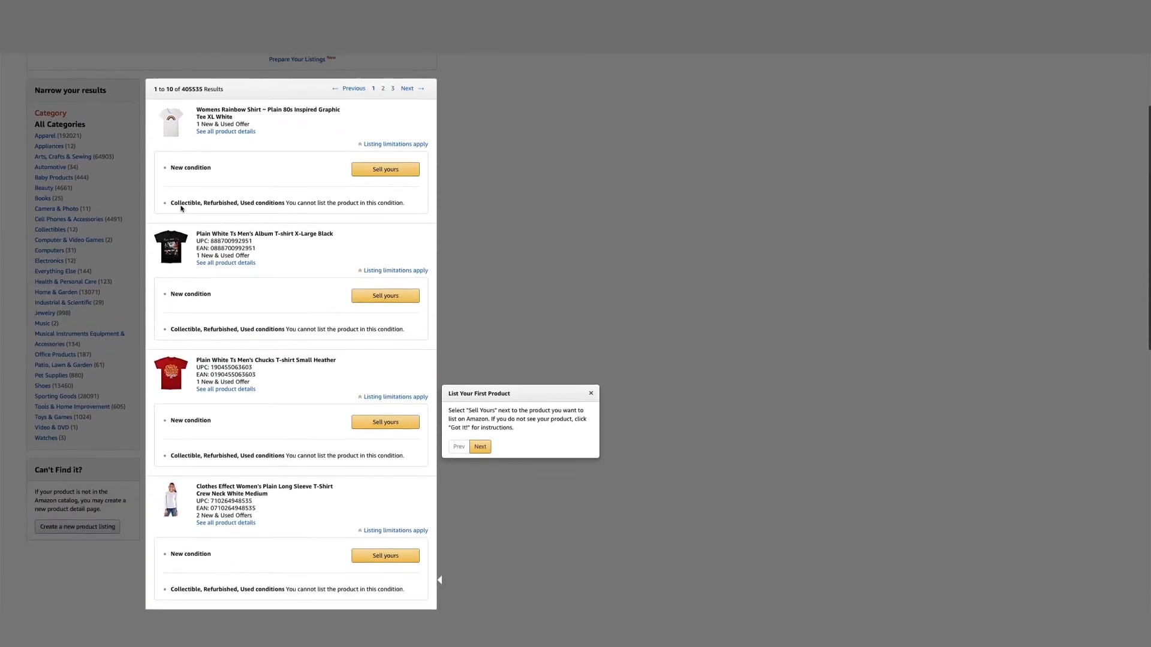
pyautogui.scroll(-3)
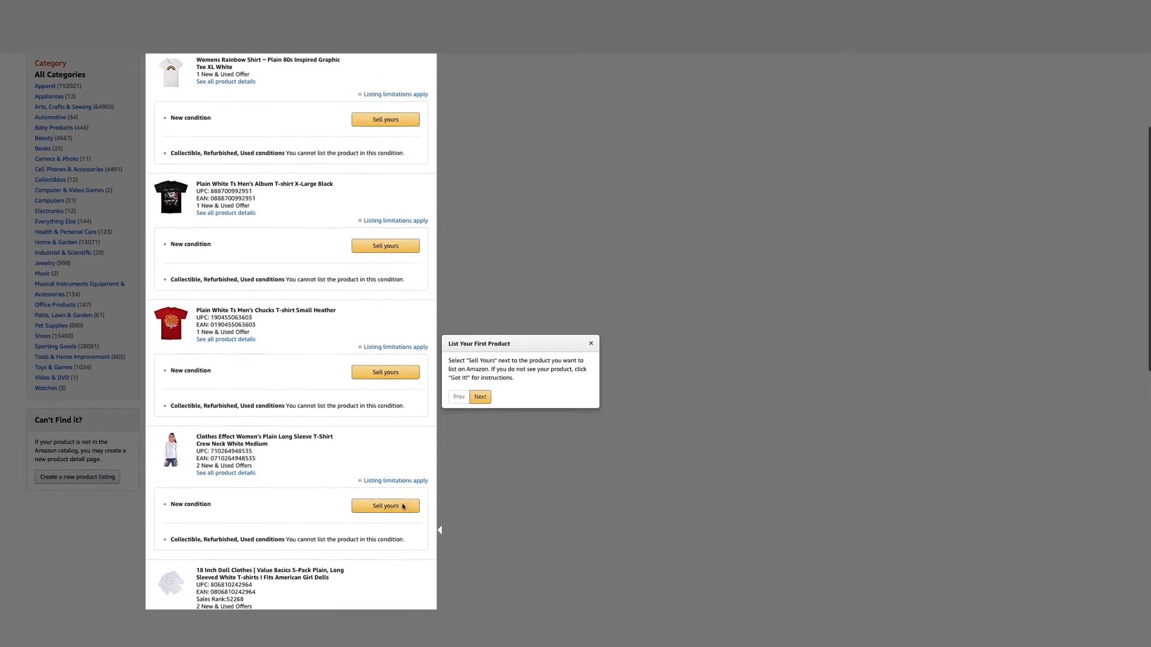
pyautogui.click(385, 506)
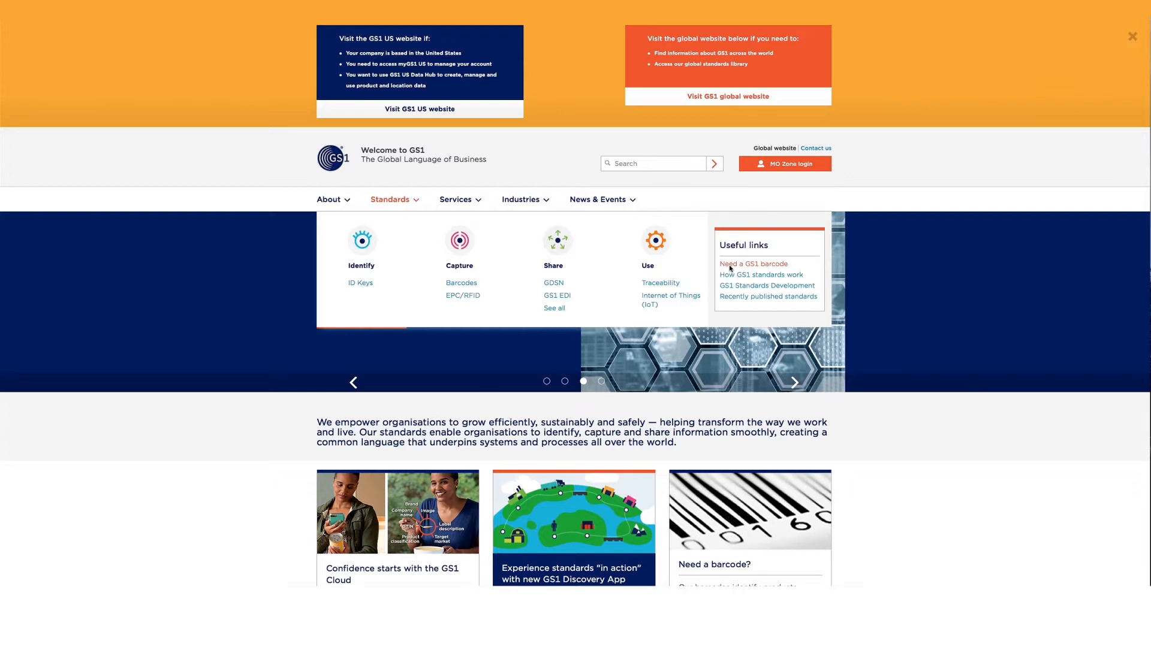
# Reach GS1's 'Need a GS1 barcode' page and start Get a Barcode for your products.
pyautogui.click(753, 264)
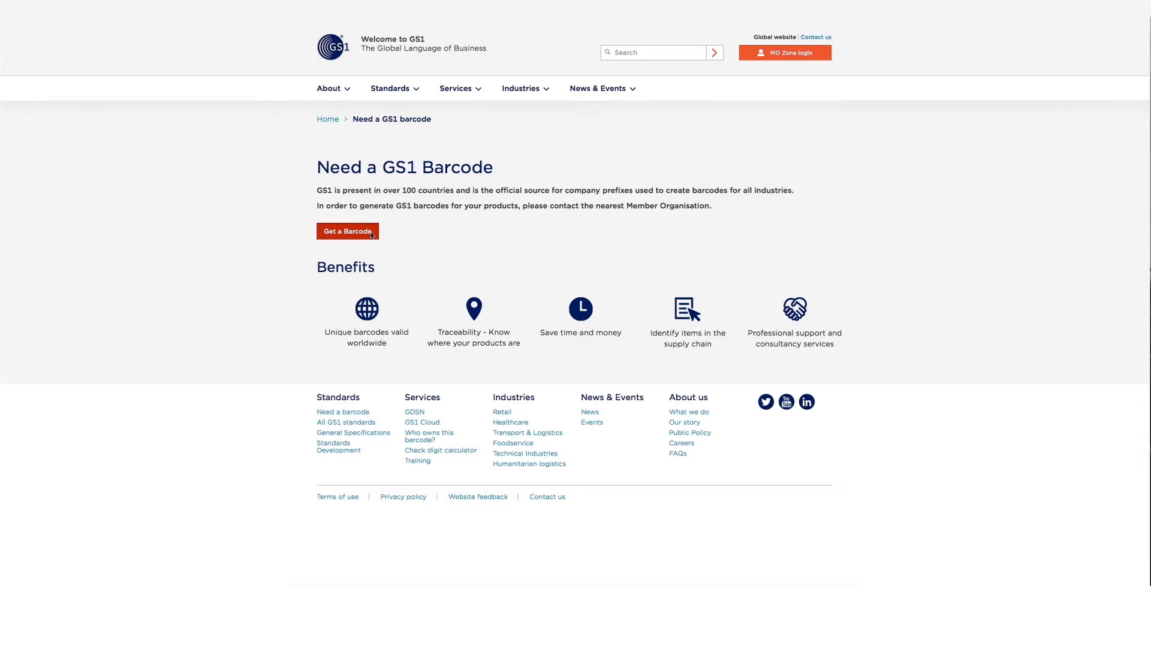
pyautogui.click(348, 231)
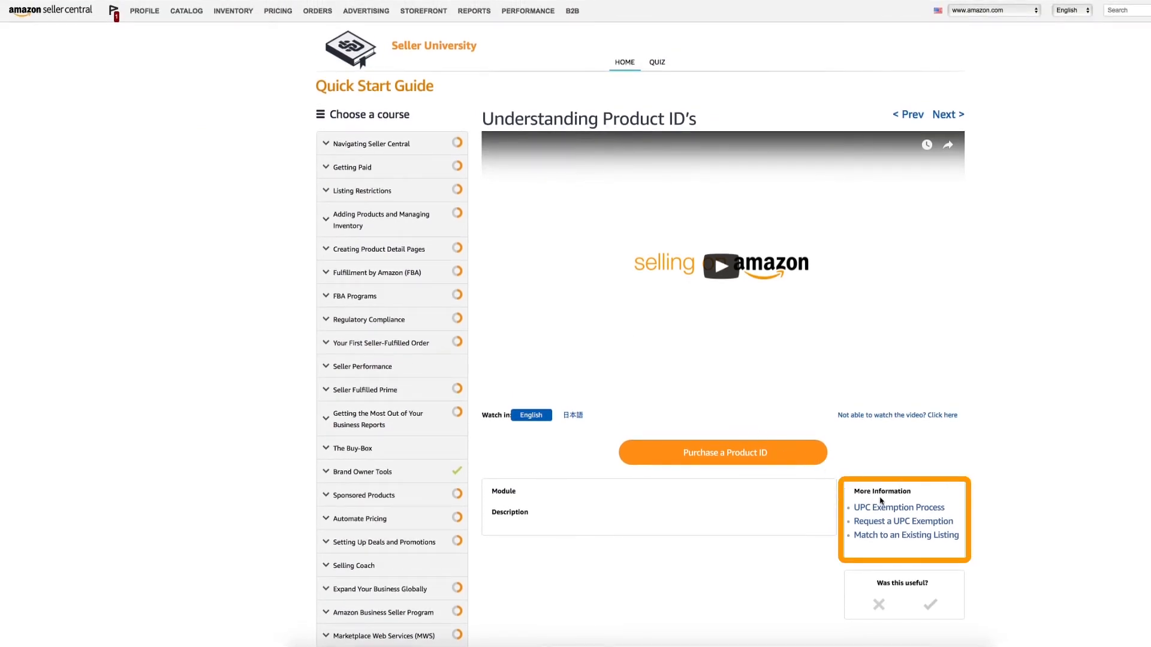
pyautogui.click(722, 452)
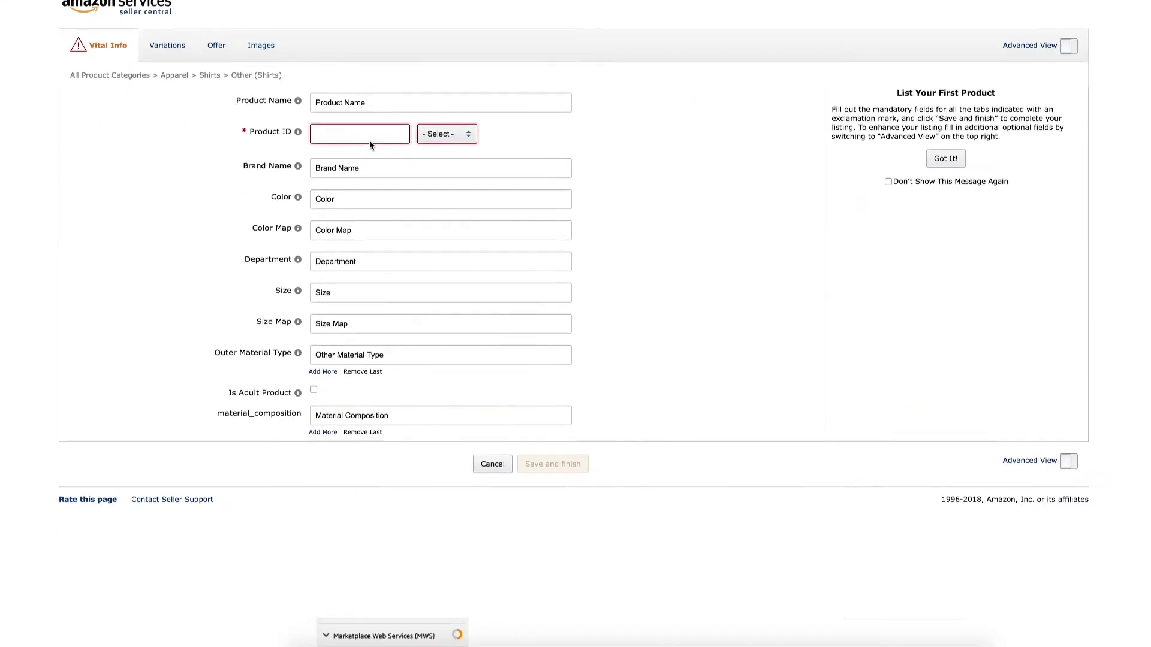
pyautogui.write('852')
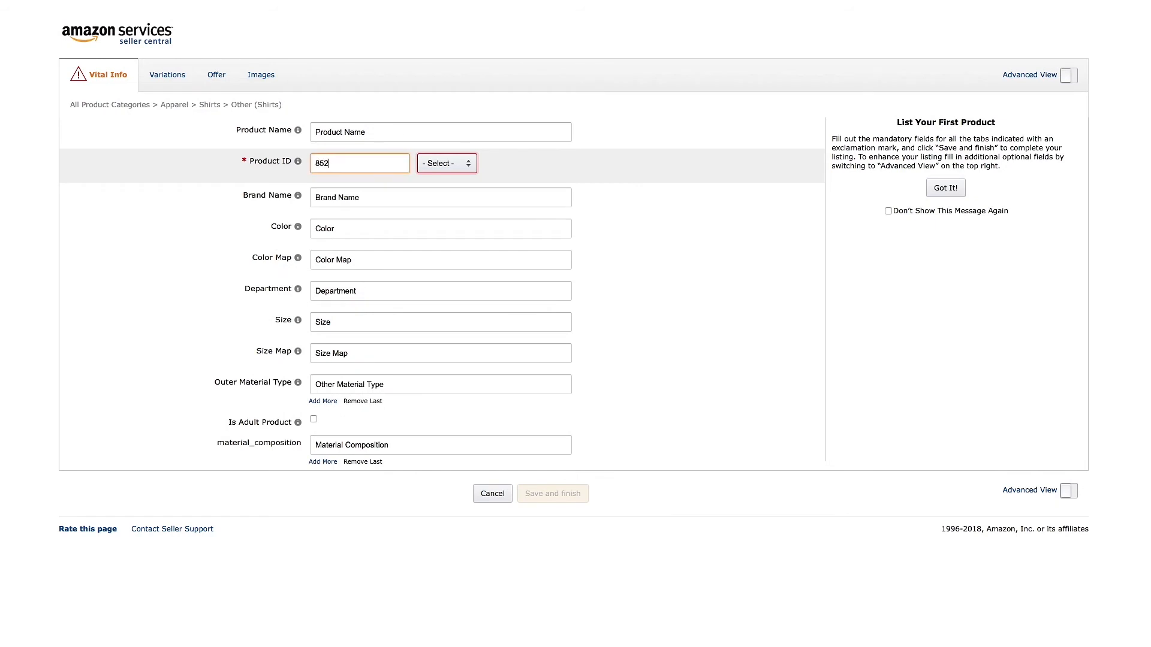
pyautogui.write('147856325')
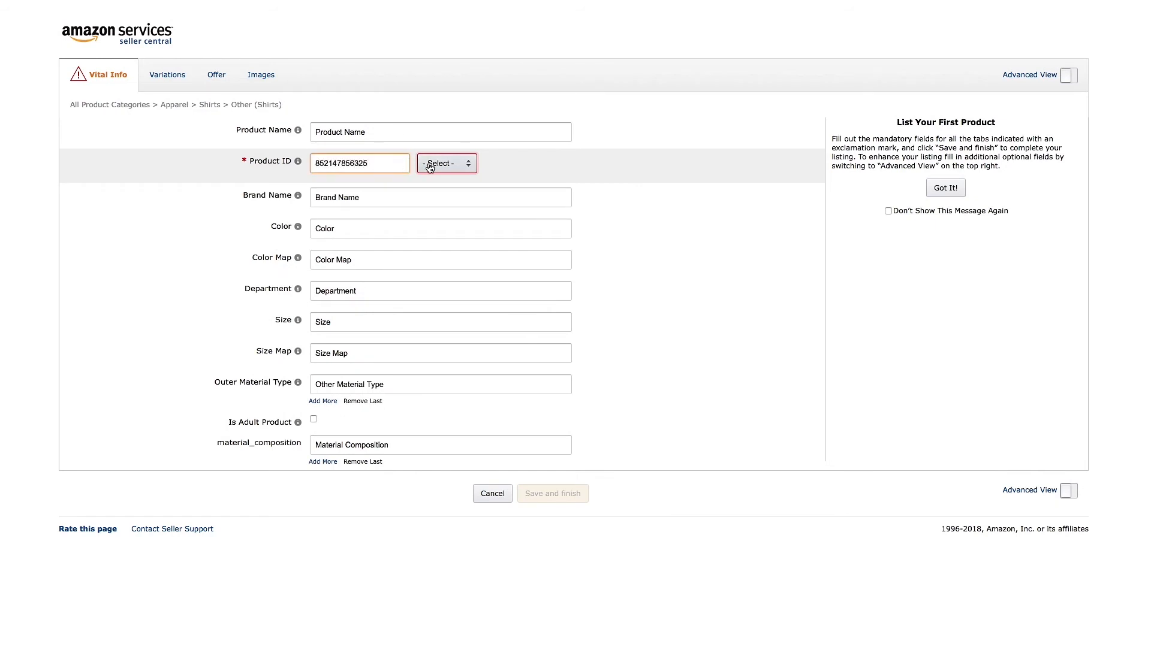
pyautogui.click(446, 163)
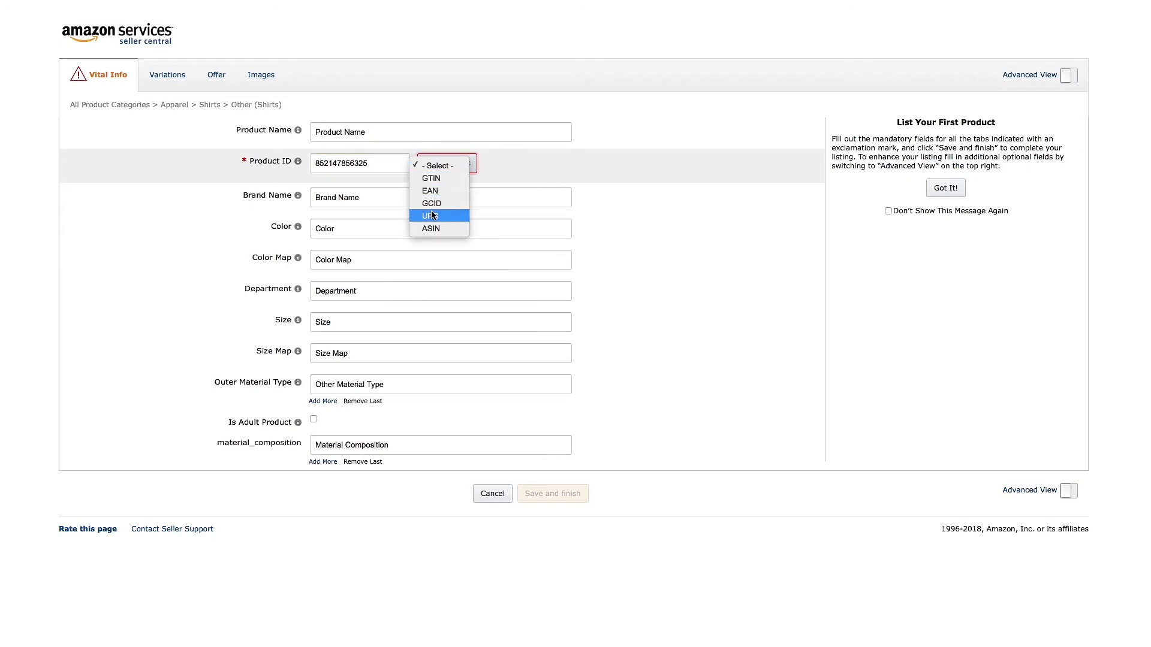
pyautogui.click(216, 74)
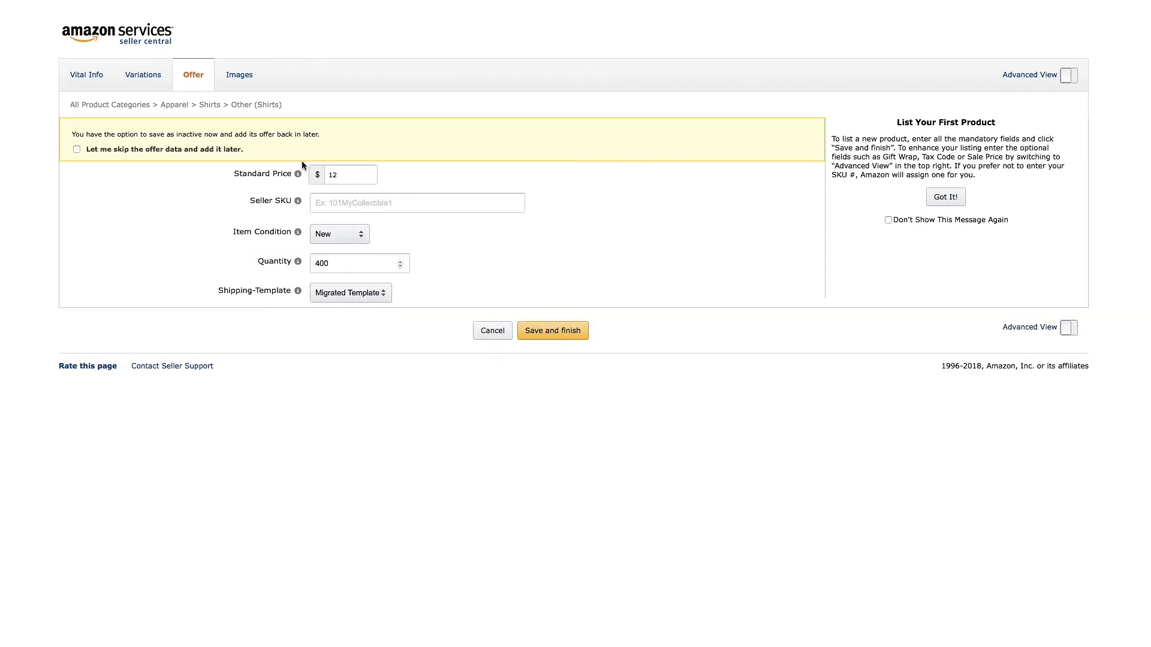
# Enter the seller SKU 'MyTshirt12' in the offer's Seller SKU field.
pyautogui.write('MyTs')
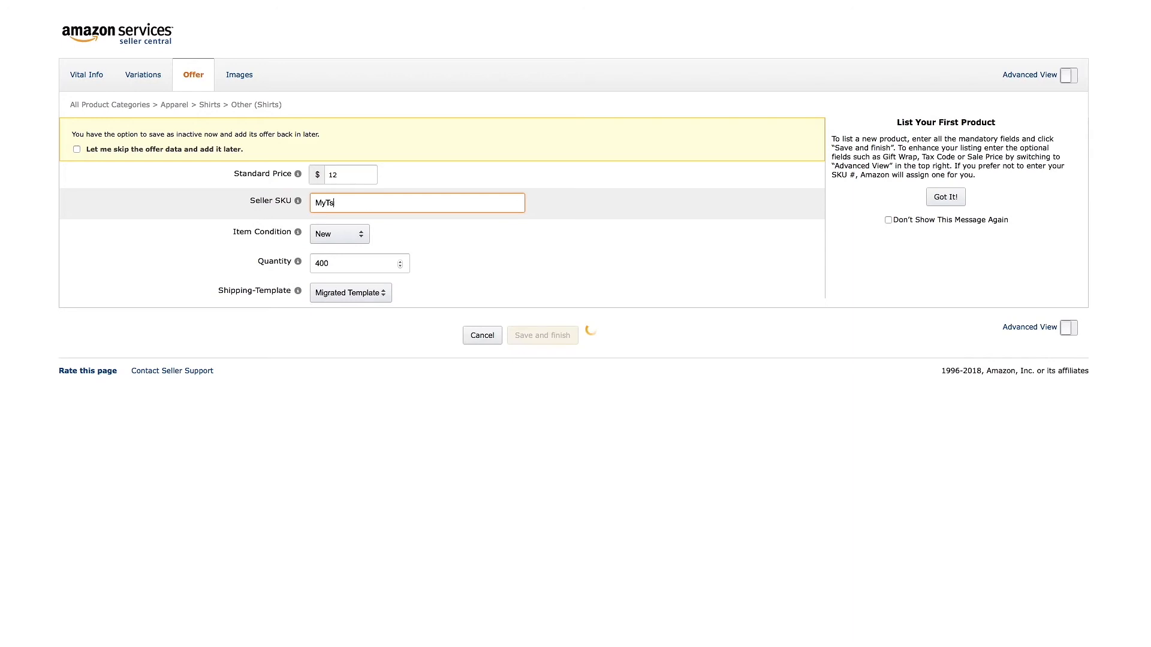
pyautogui.write('hirt12')
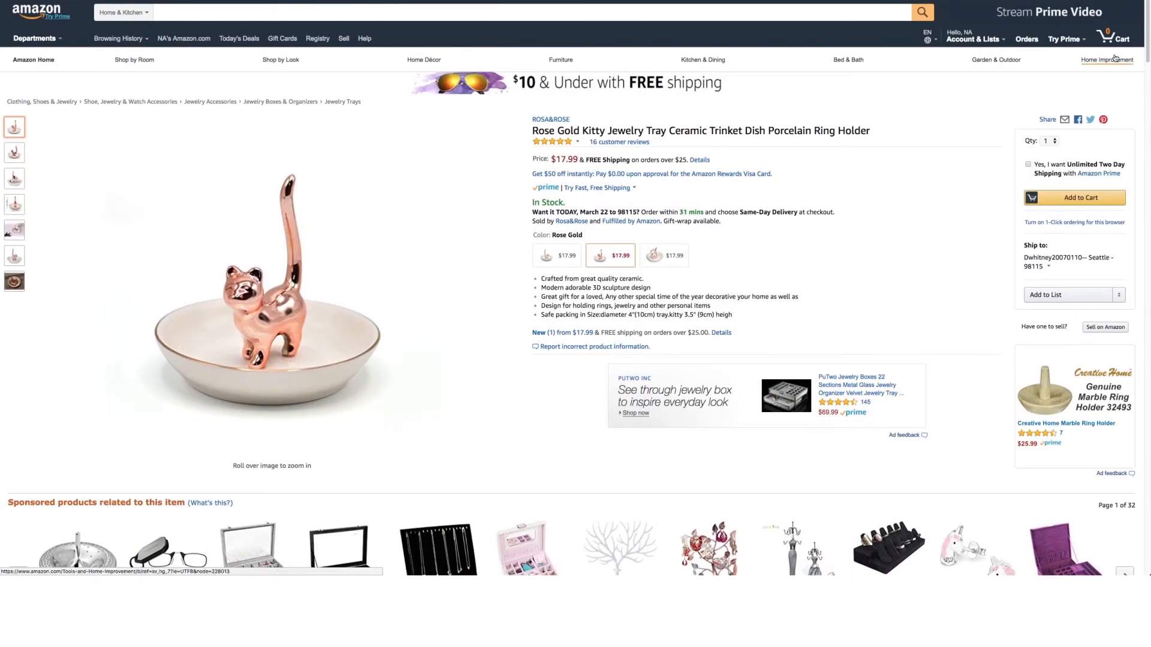
pyautogui.scroll(-3)
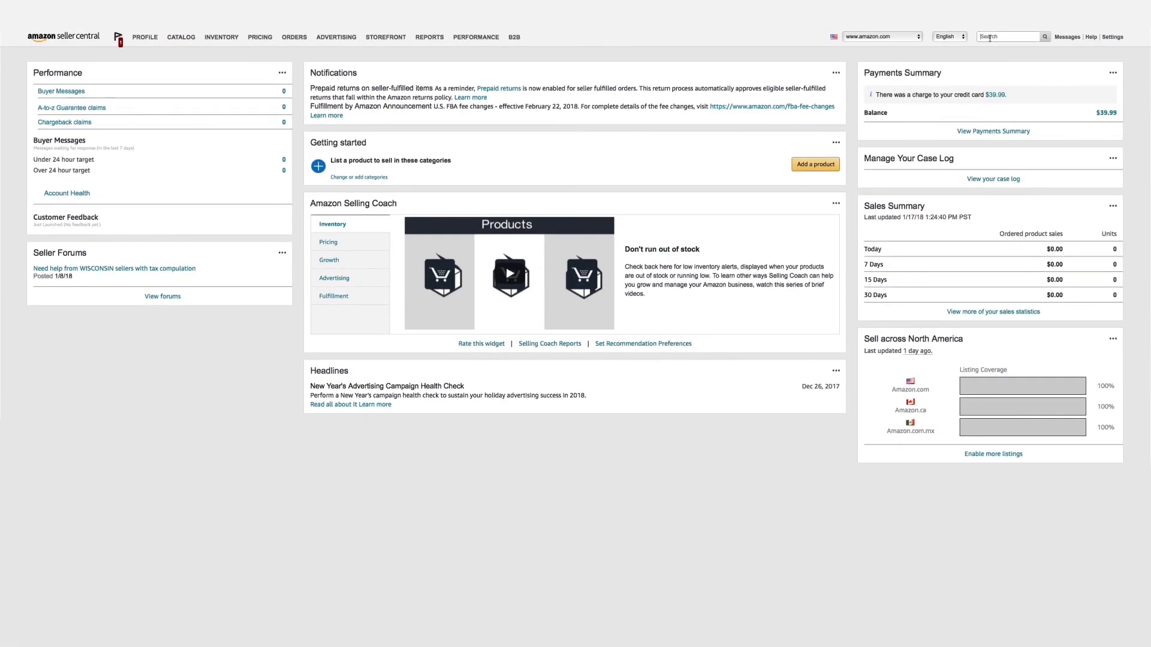
# Search Seller Central help for 'UPC' to list articles on UPC codes.
pyautogui.write('UPC')
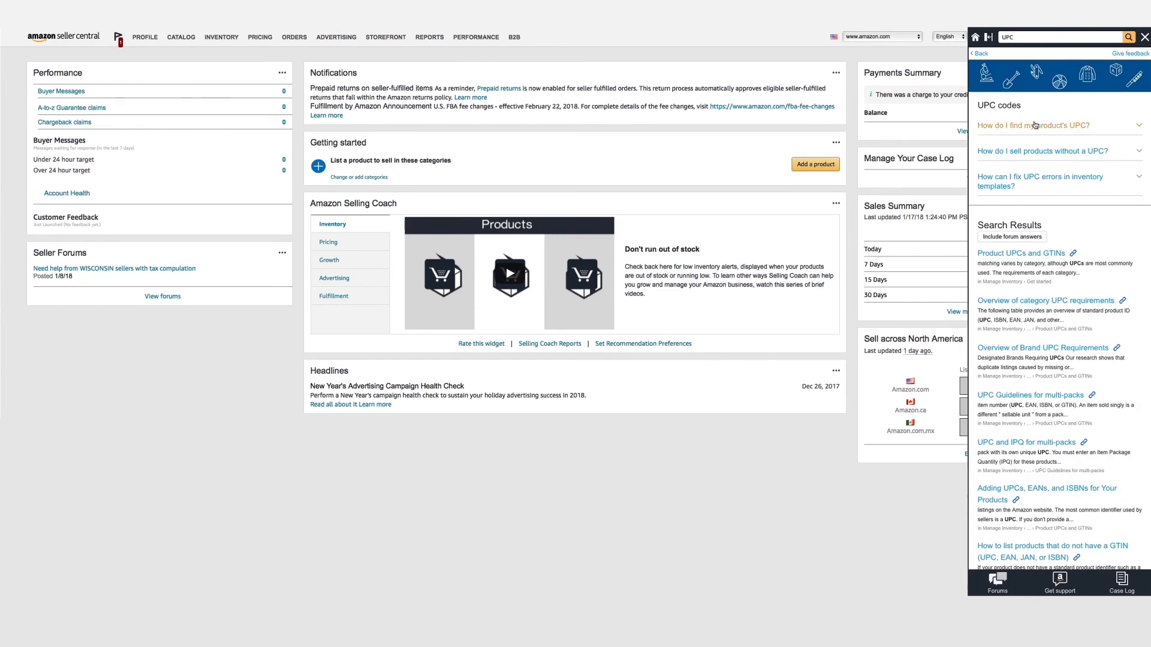
pyautogui.moveTo(1026, 184)
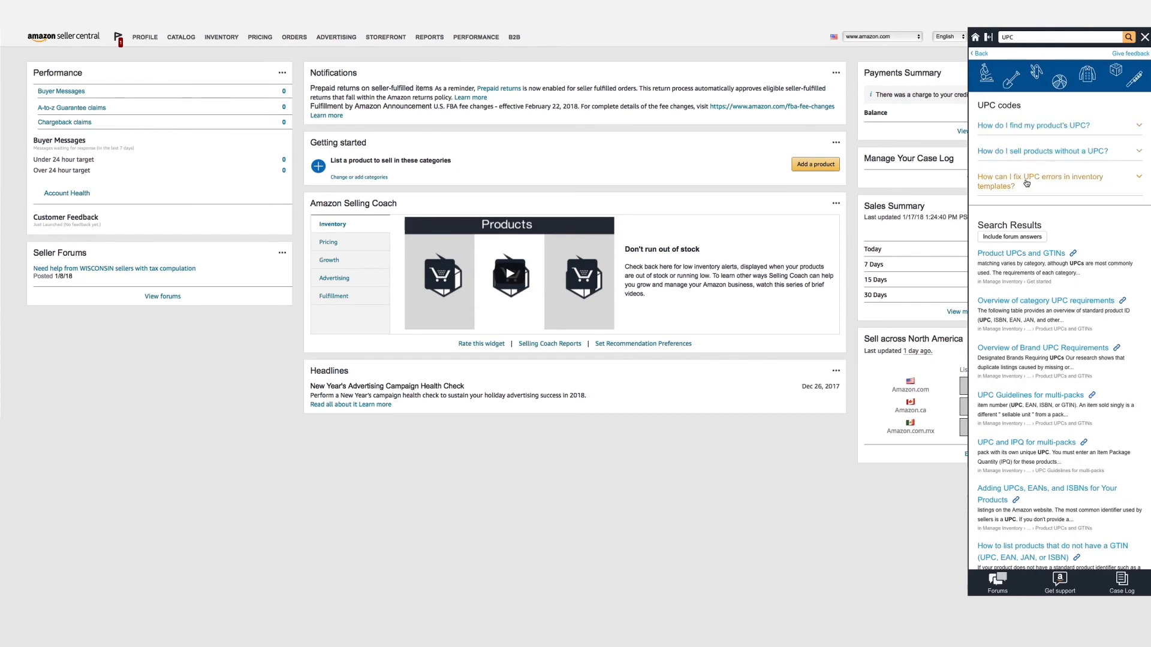